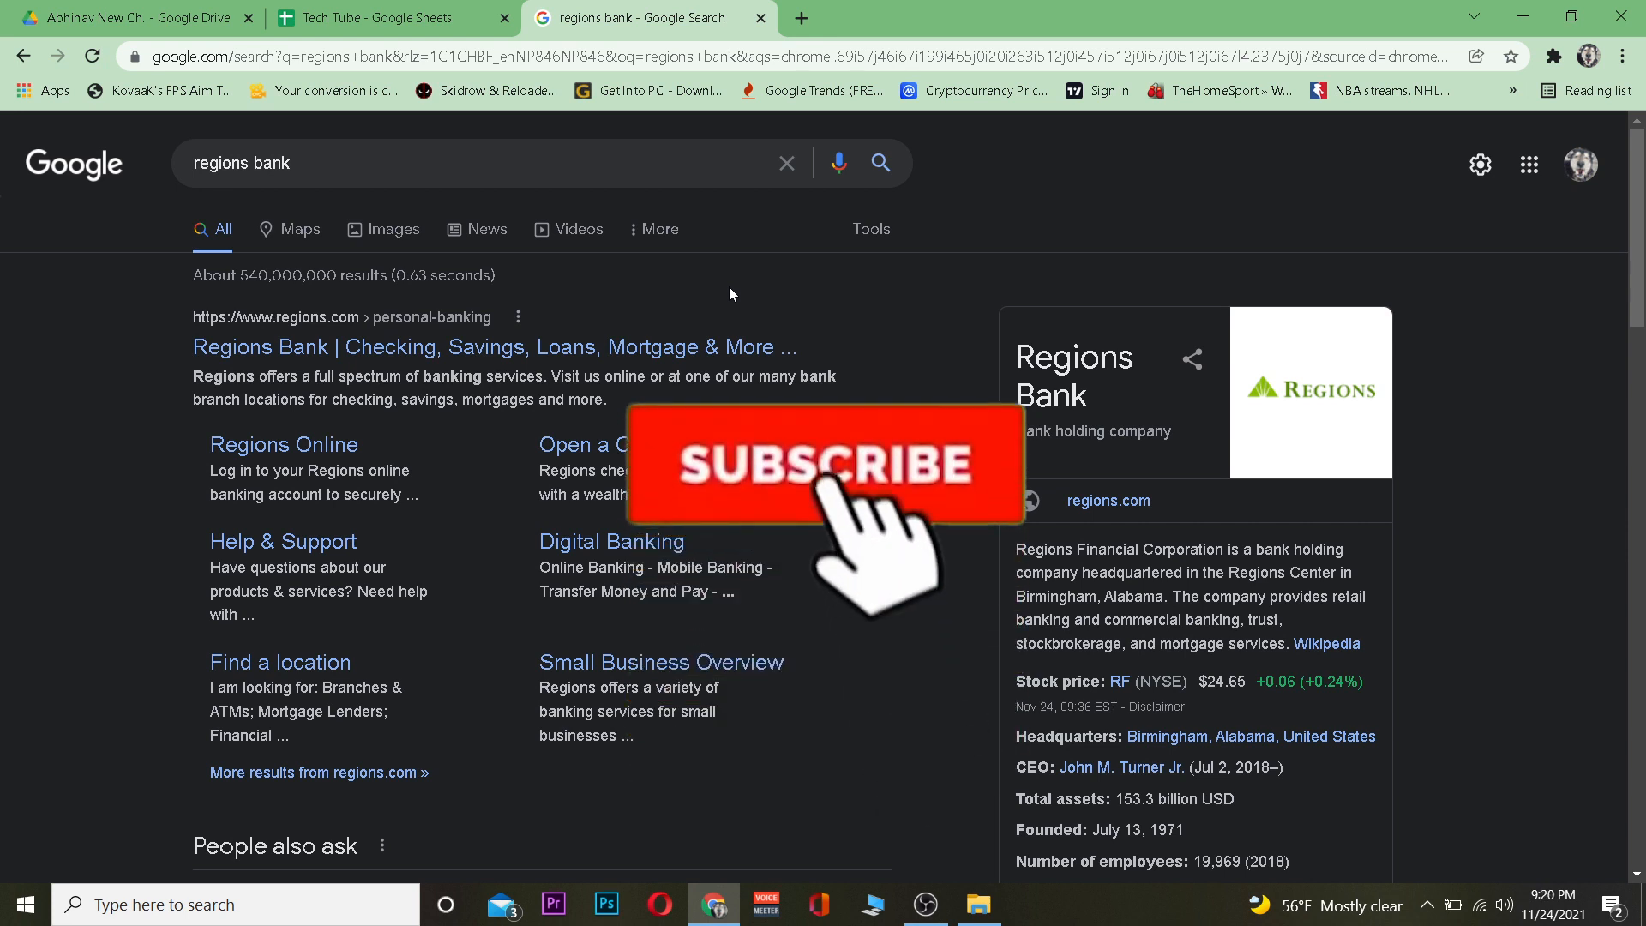
- Follow the Regions Online sitelink from the Google results for 'regions bank'
{"action": "left_click", "coordinate": [825, 465]}
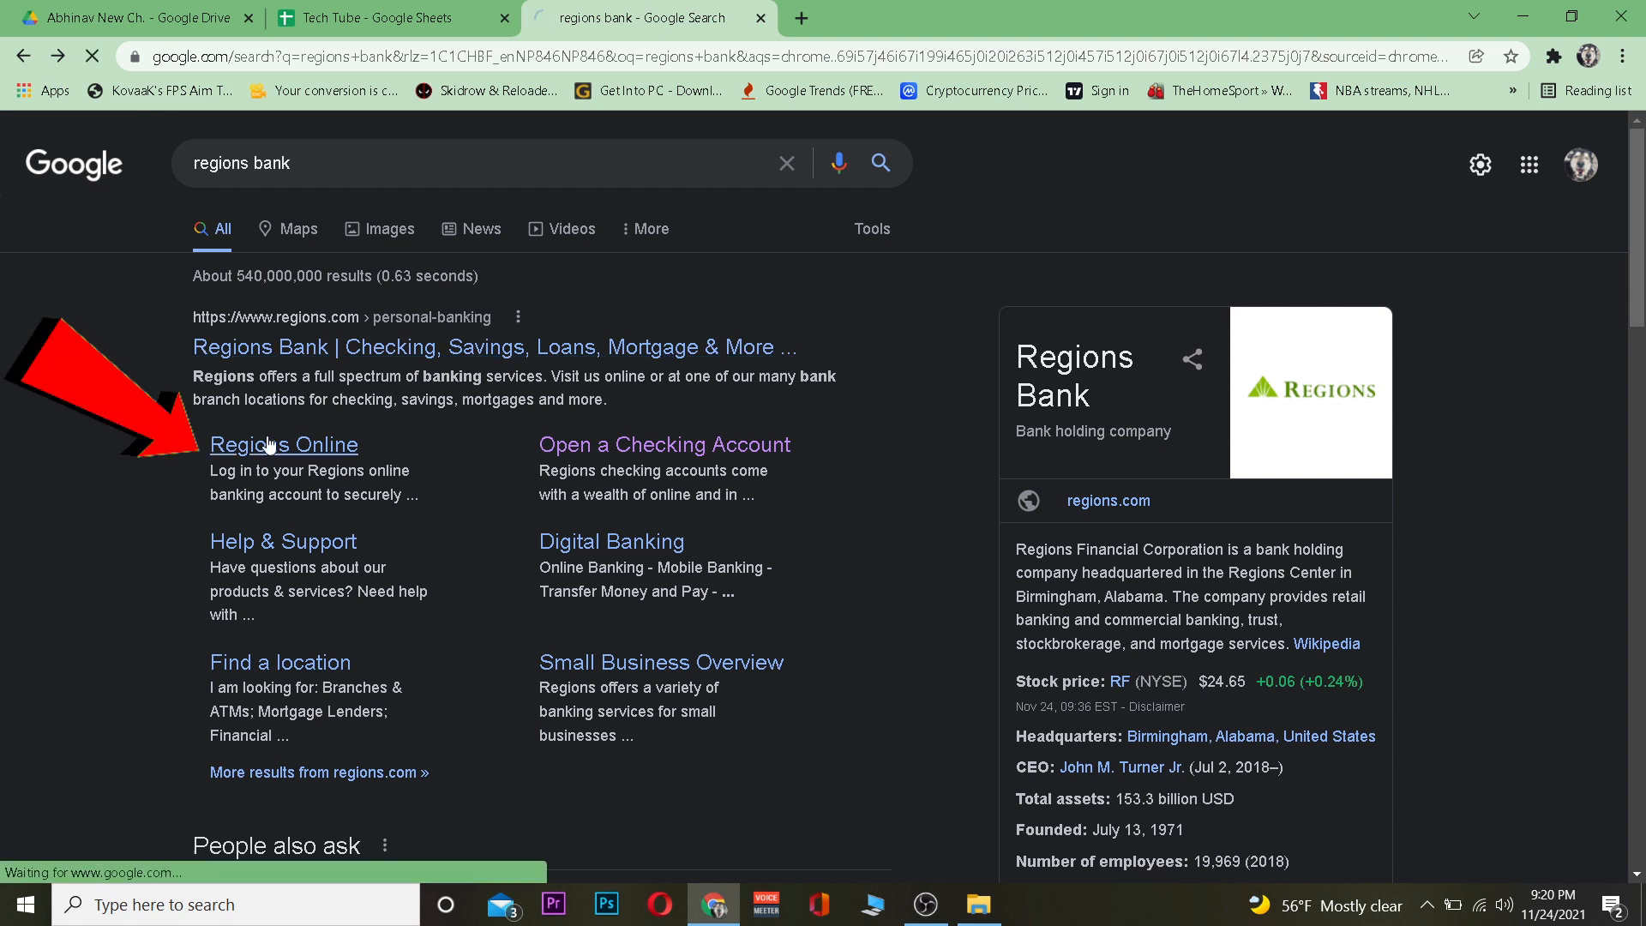
- From the Regions Online login page, choose Enroll under New Online Customers
{"action": "left_click", "coordinate": [283, 445]}
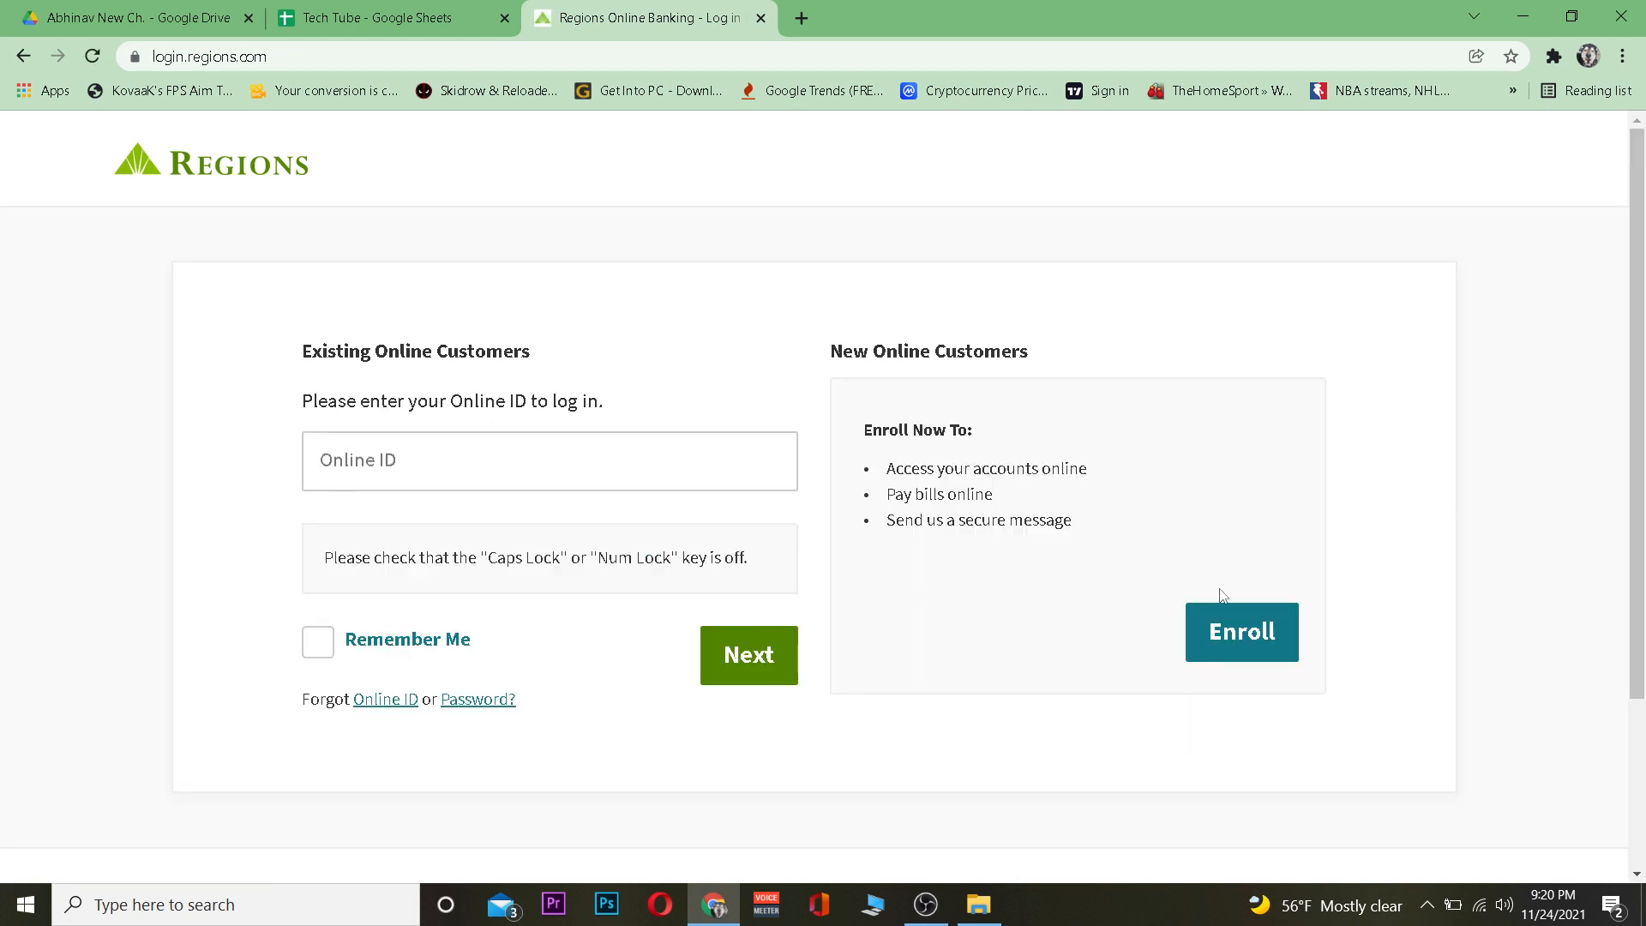
{"action": "mouse_move", "coordinate": [1227, 633]}
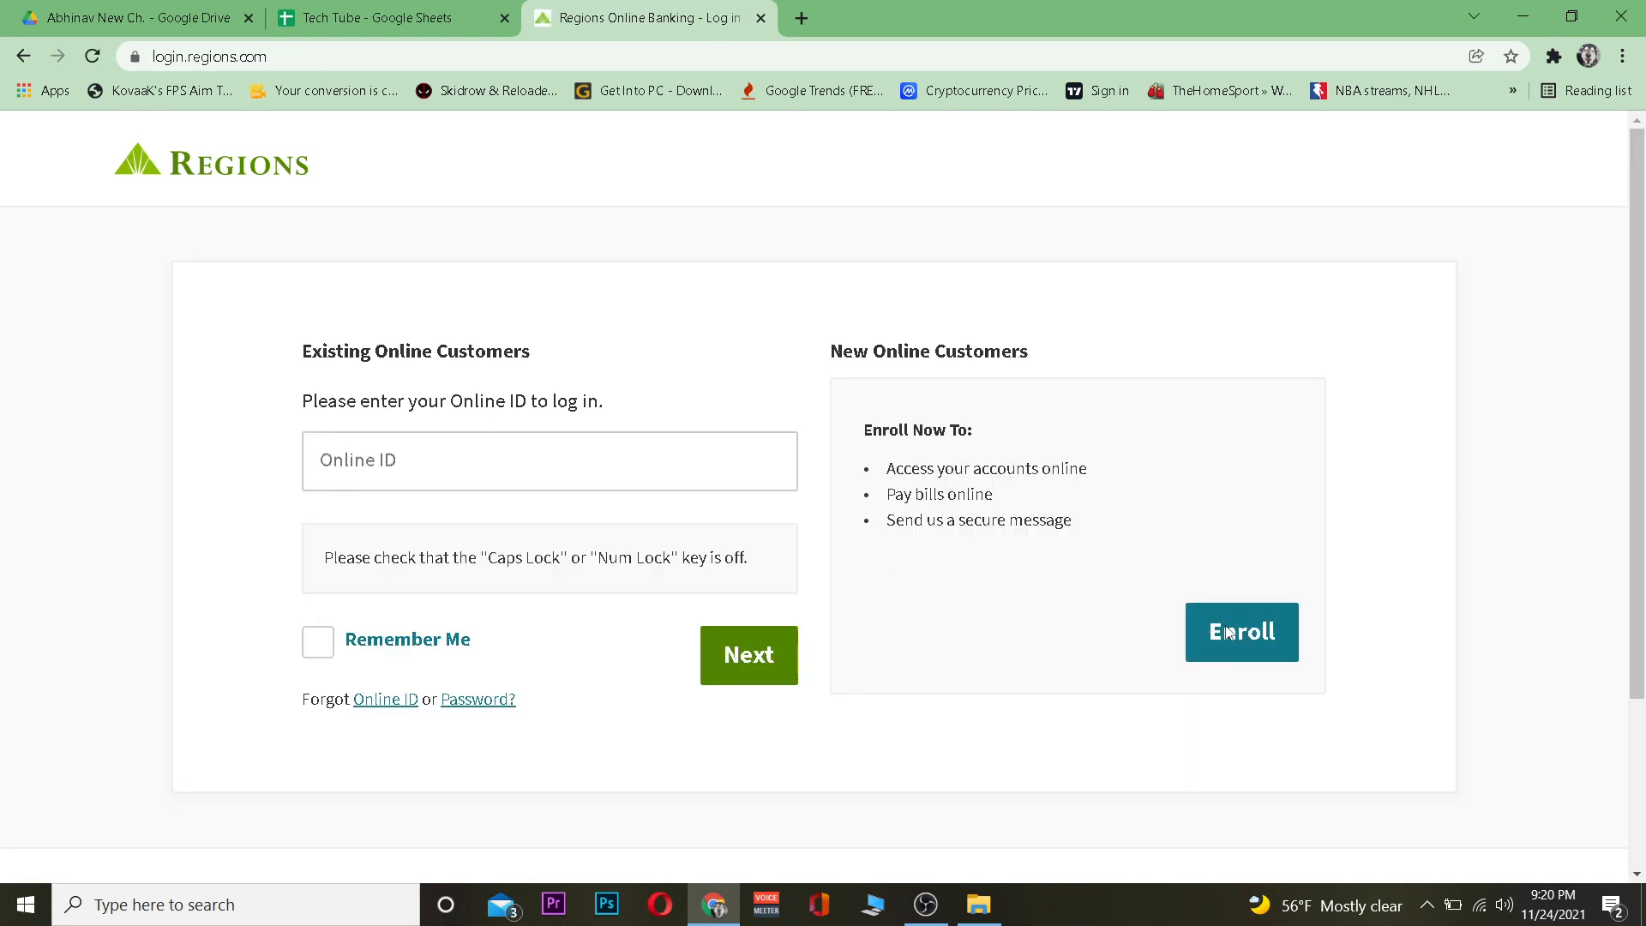
{"action": "left_click", "coordinate": [1241, 631]}
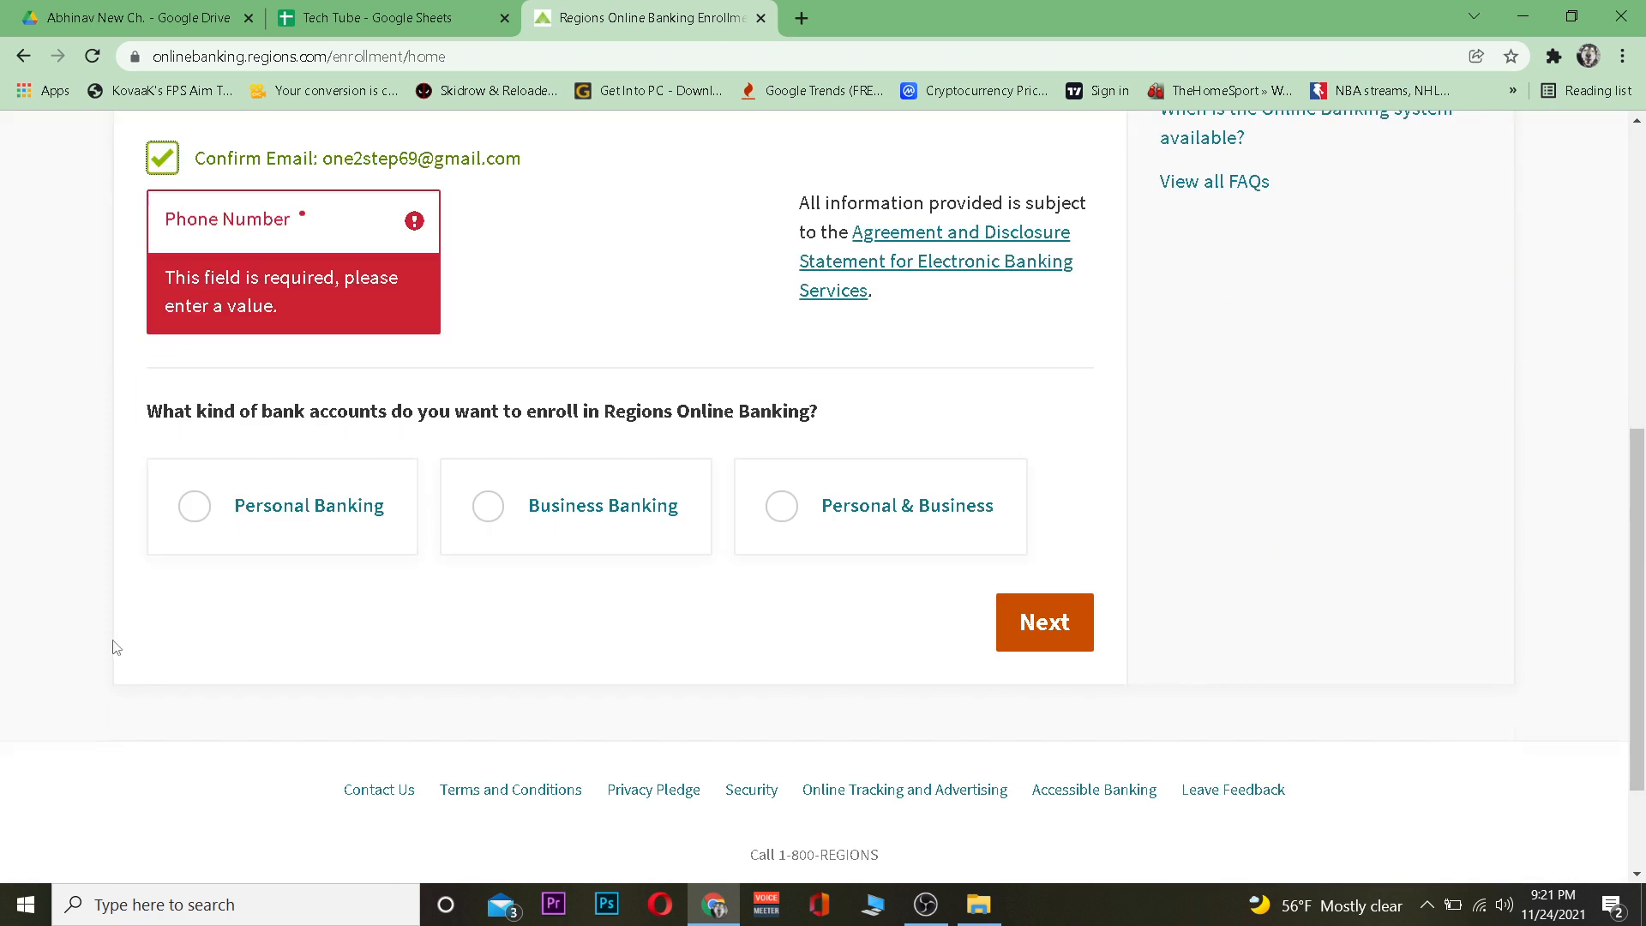
- Choose Personal Banking, Checking or Savings accounts, verified by ATM/CheckCard Number
{"action": "left_click", "coordinate": [194, 506]}
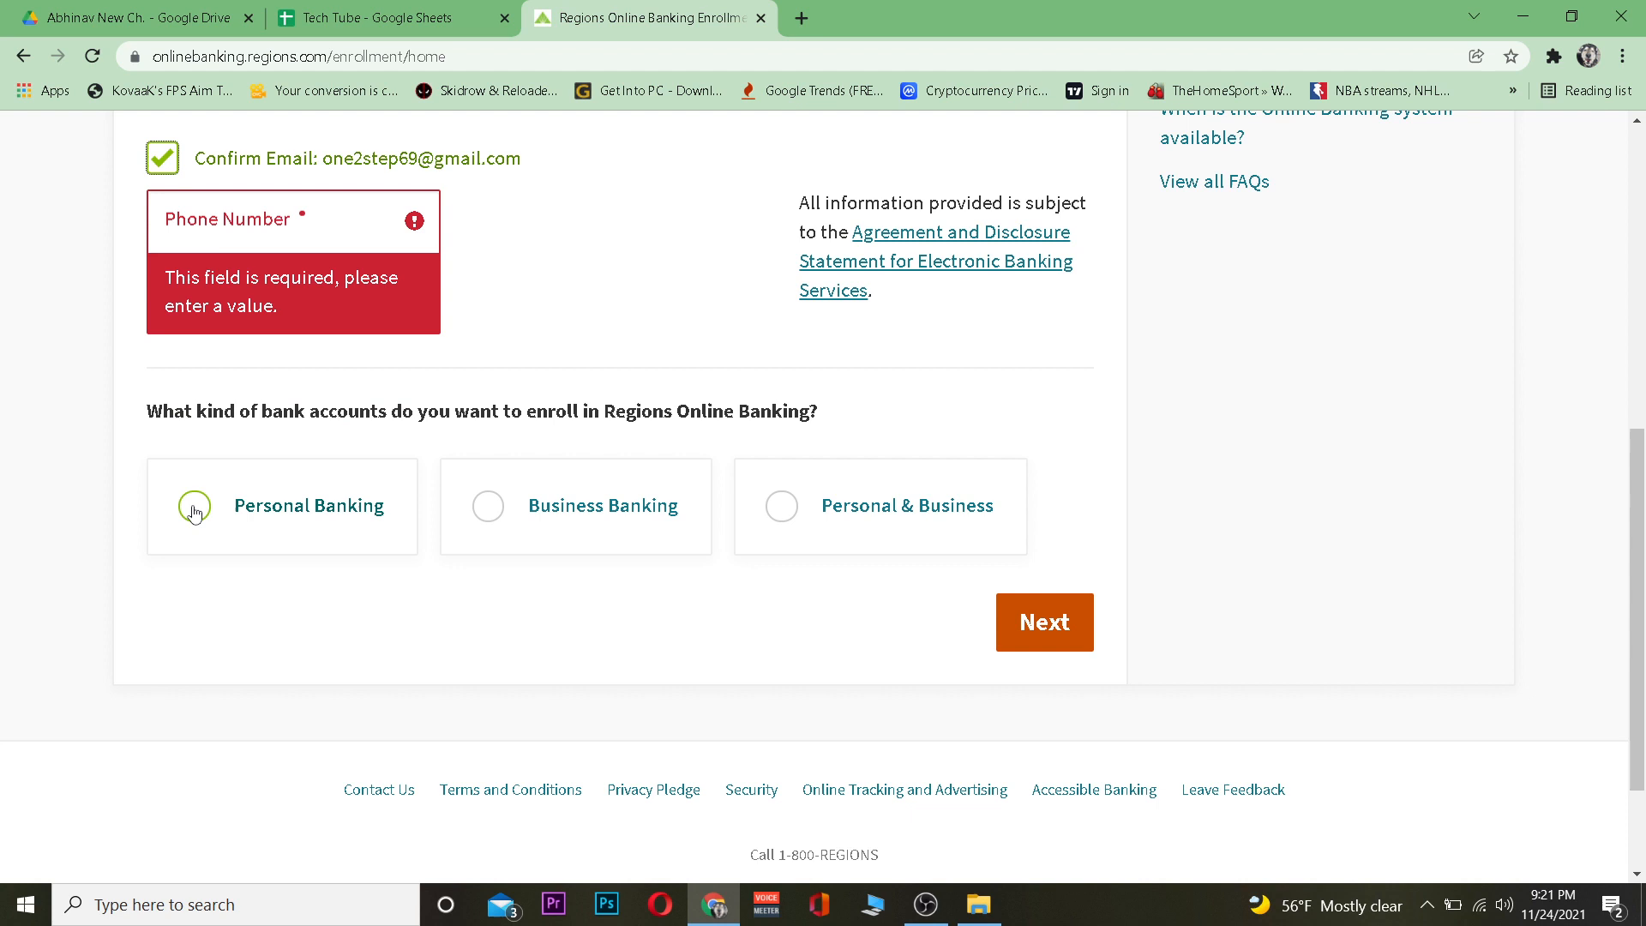
{"action": "left_click", "coordinate": [194, 504]}
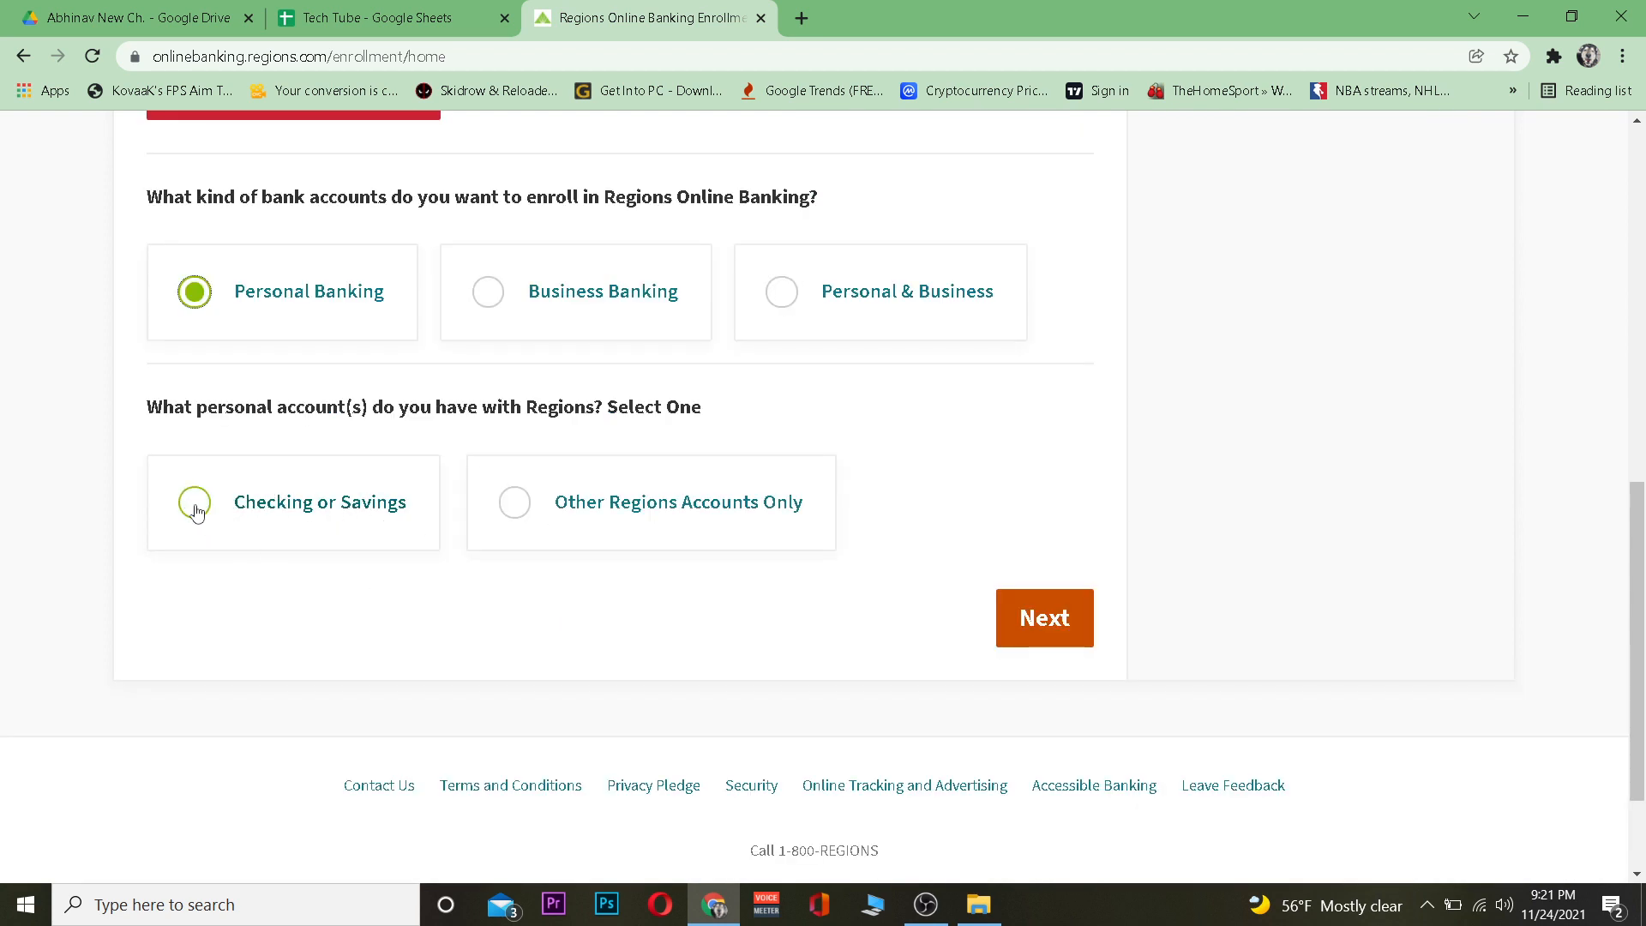
{"action": "left_click", "coordinate": [194, 503]}
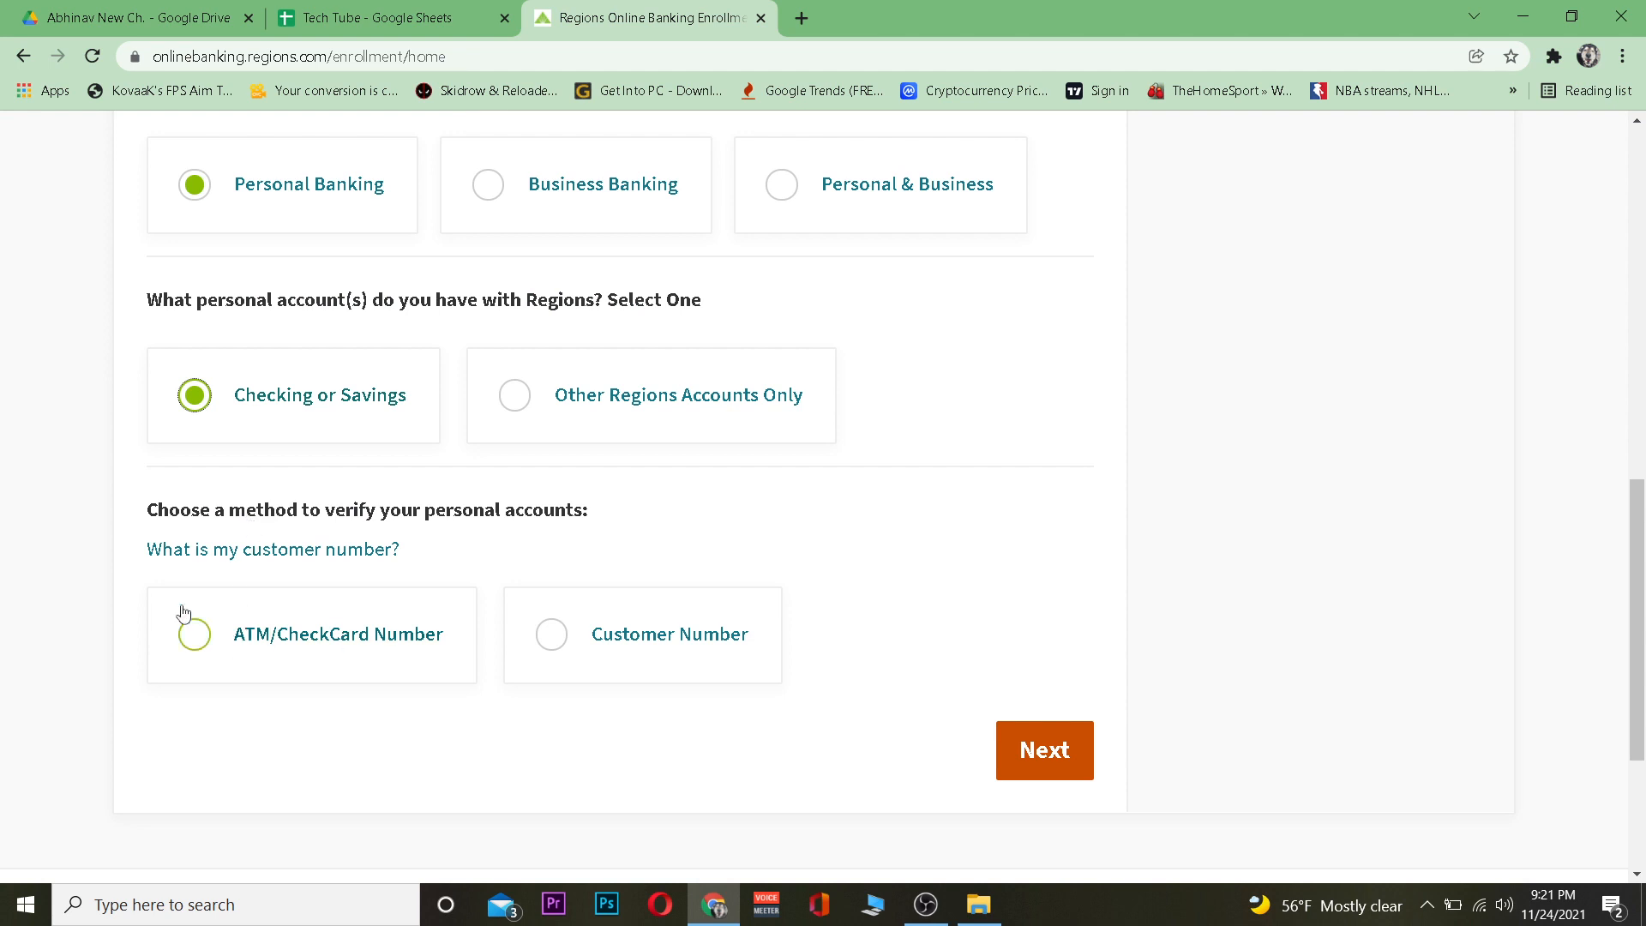
{"action": "left_click", "coordinate": [194, 634]}
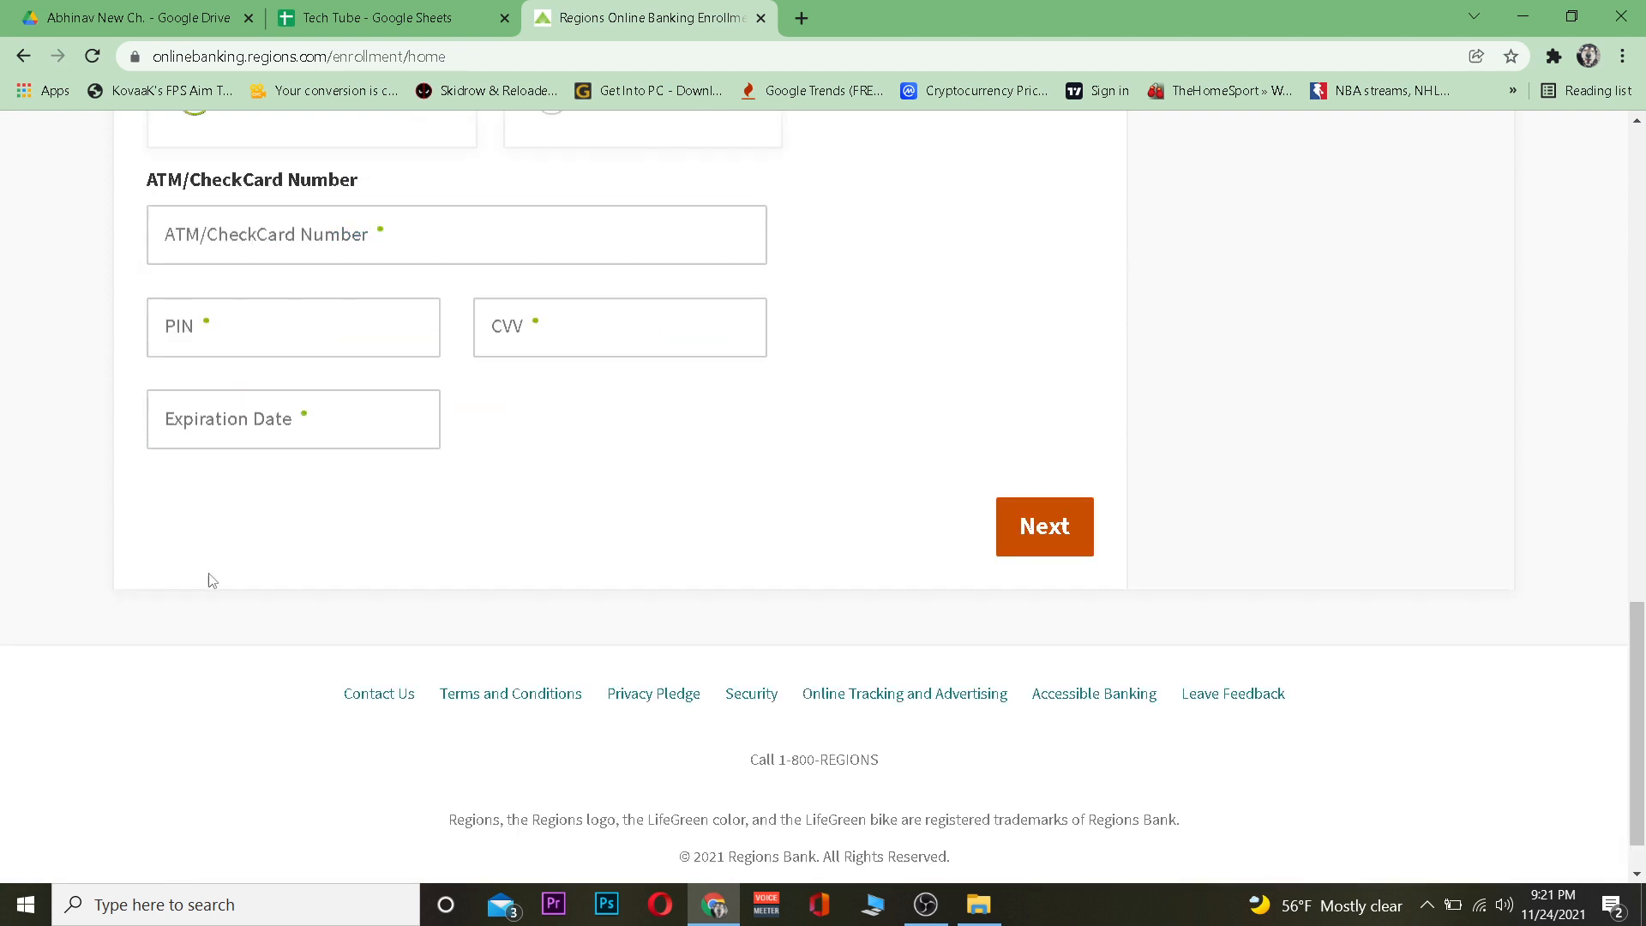
{"action": "scroll", "scroll_direction": "down", "scroll_amount": 3}
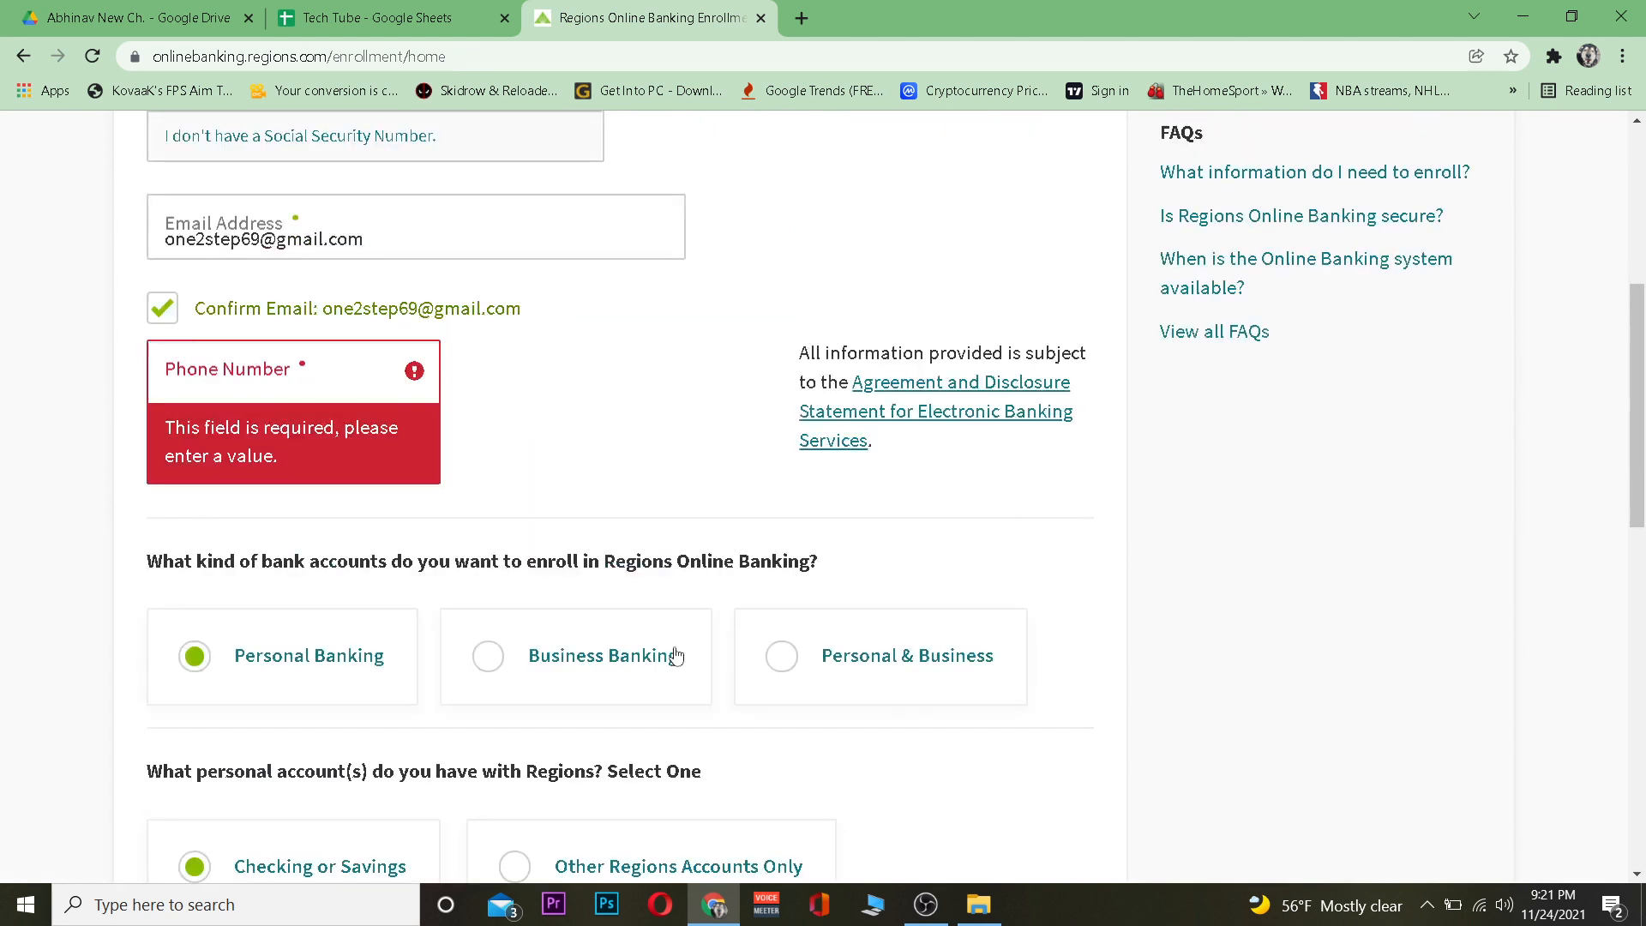
{"action": "scroll", "scroll_direction": "up", "scroll_amount": 3}
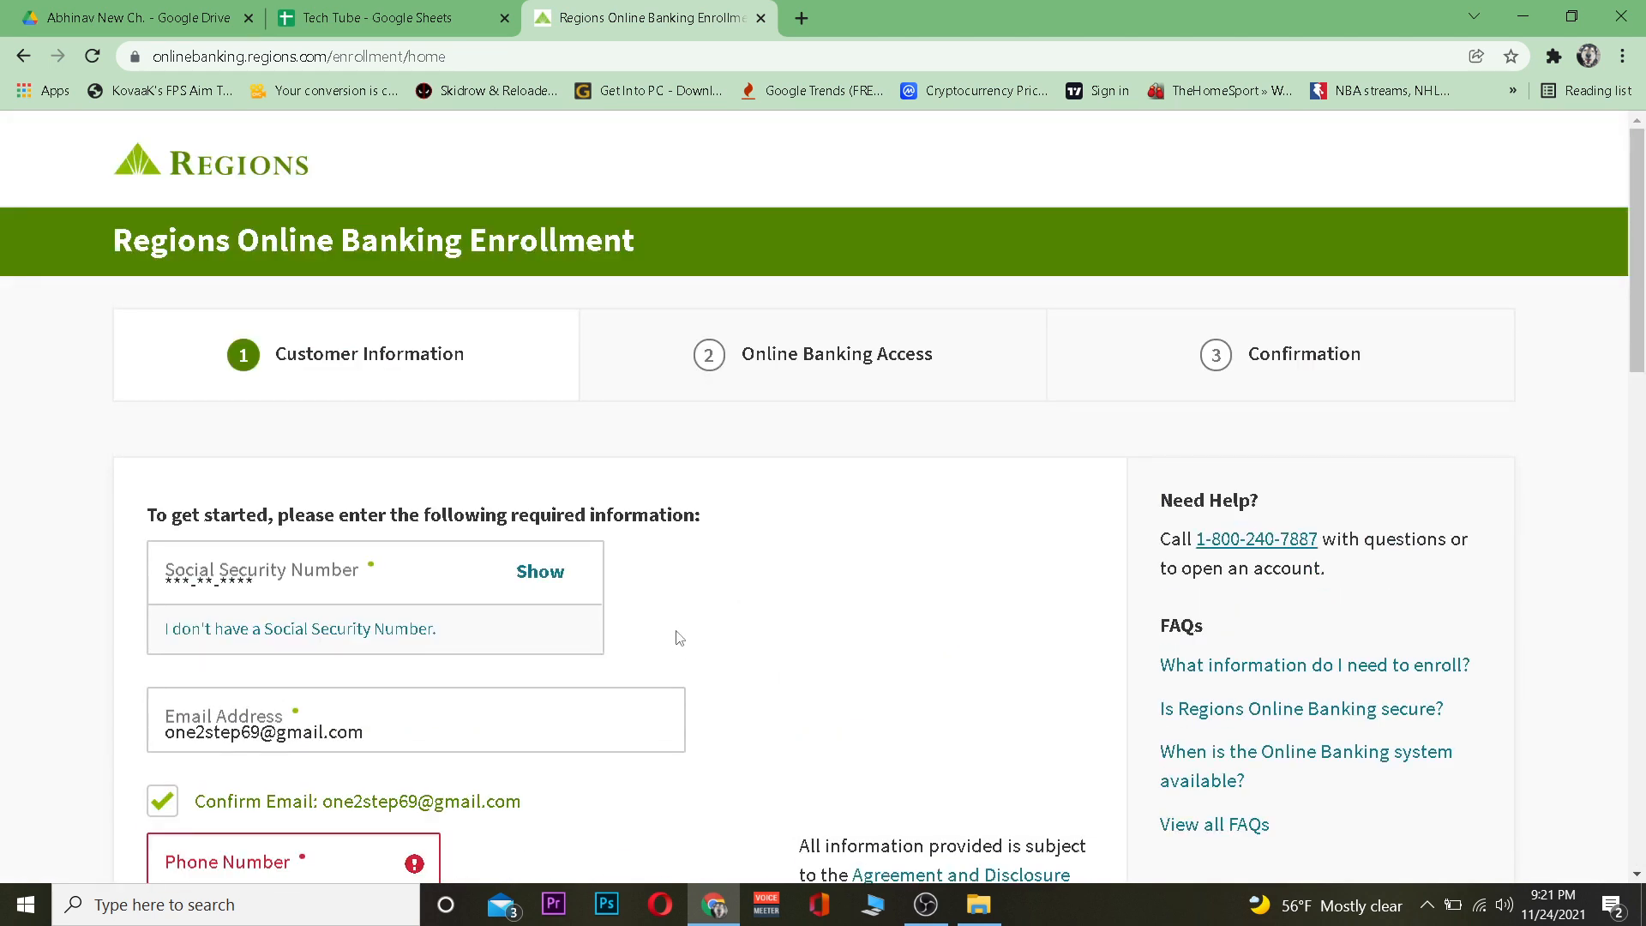
{"action": "mouse_move", "coordinate": [672, 535]}
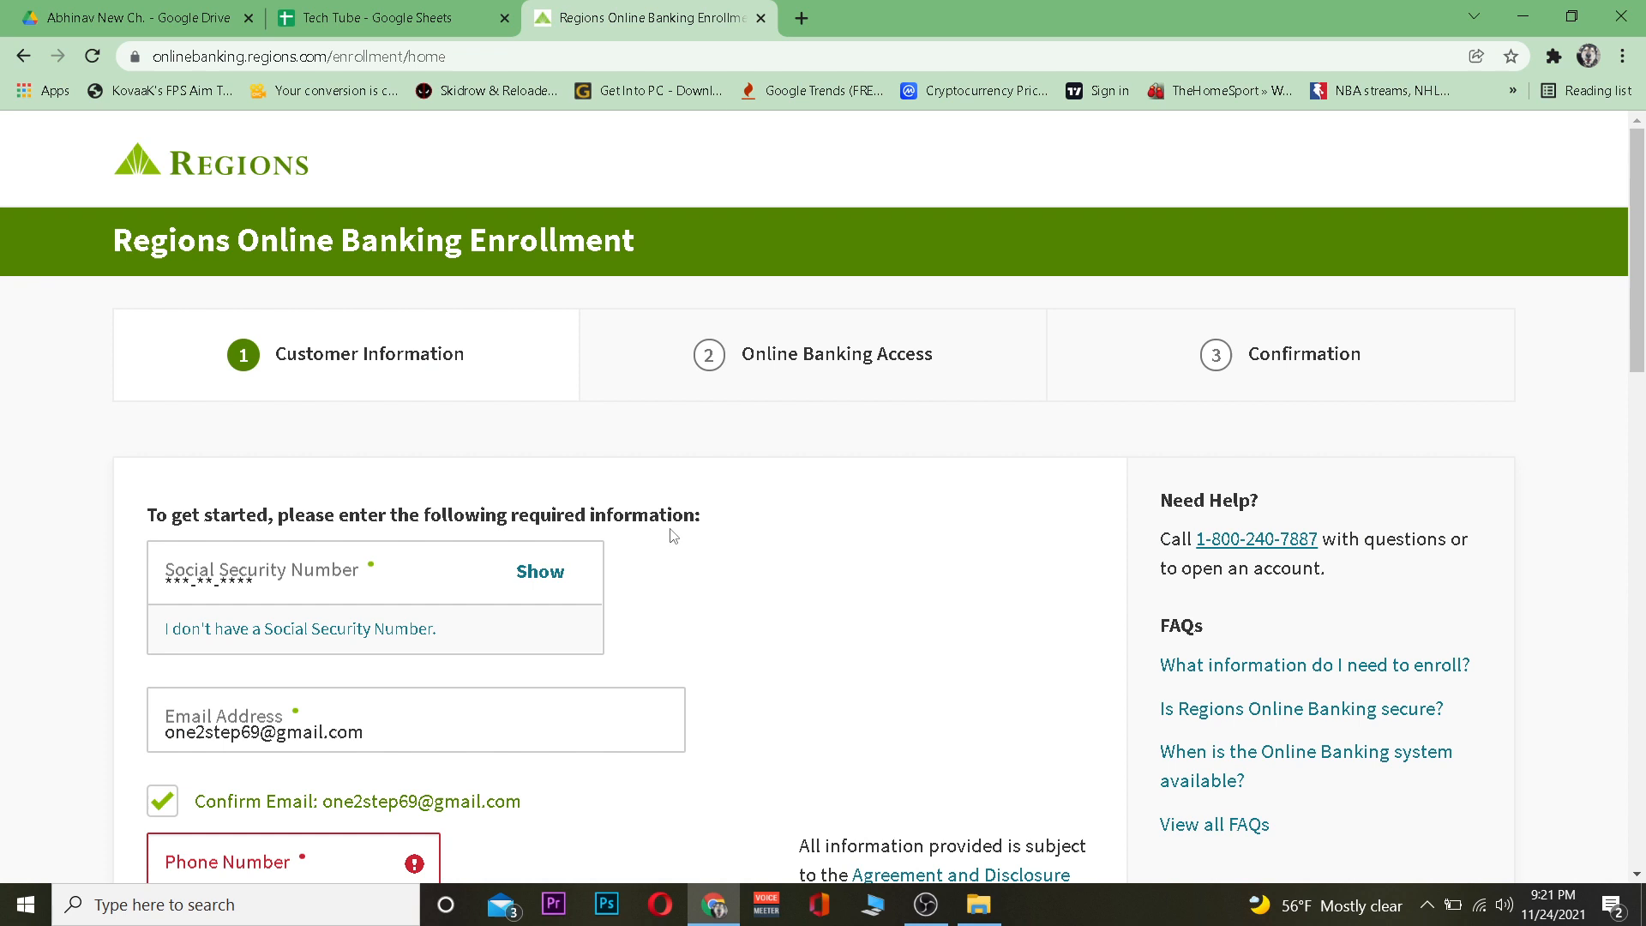